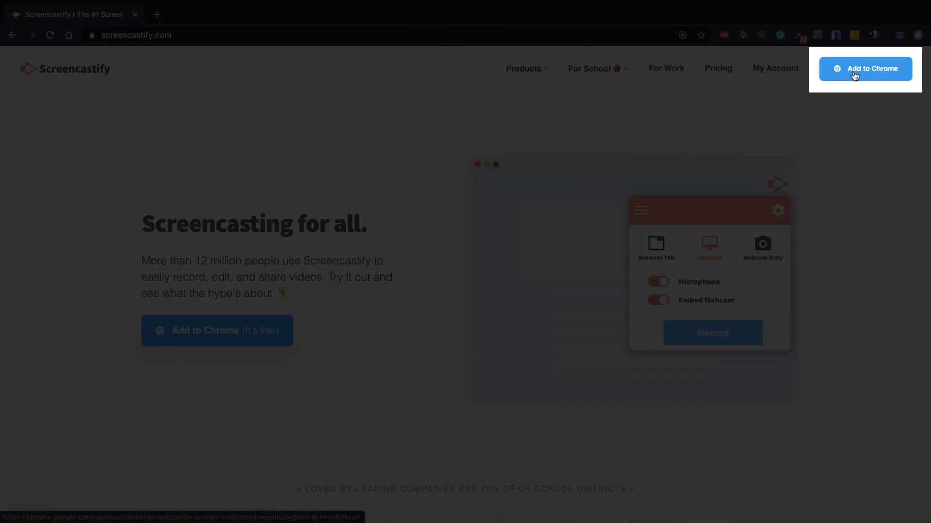
# Install the Screencastify Screen Video Recorder extension from the Chrome Web Store, approving its permissions.
pyautogui.click(865, 67)
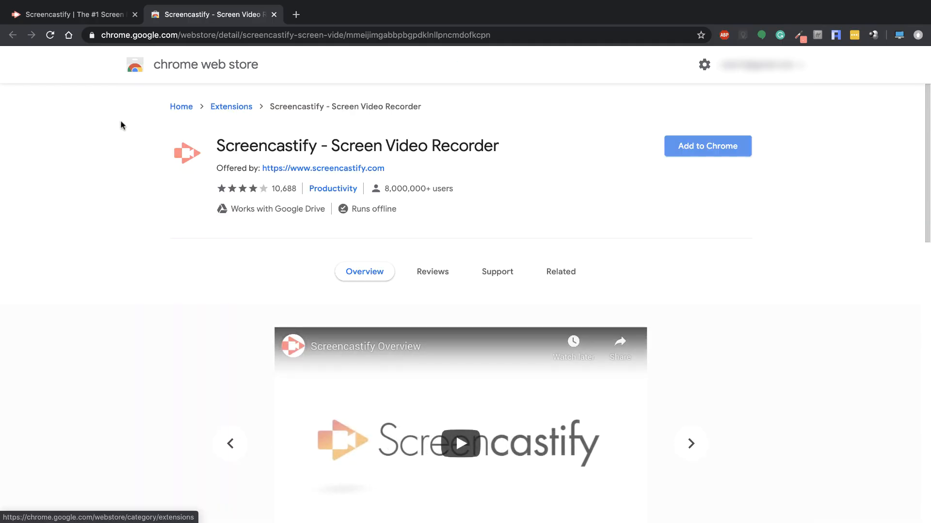
pyautogui.moveTo(697, 154)
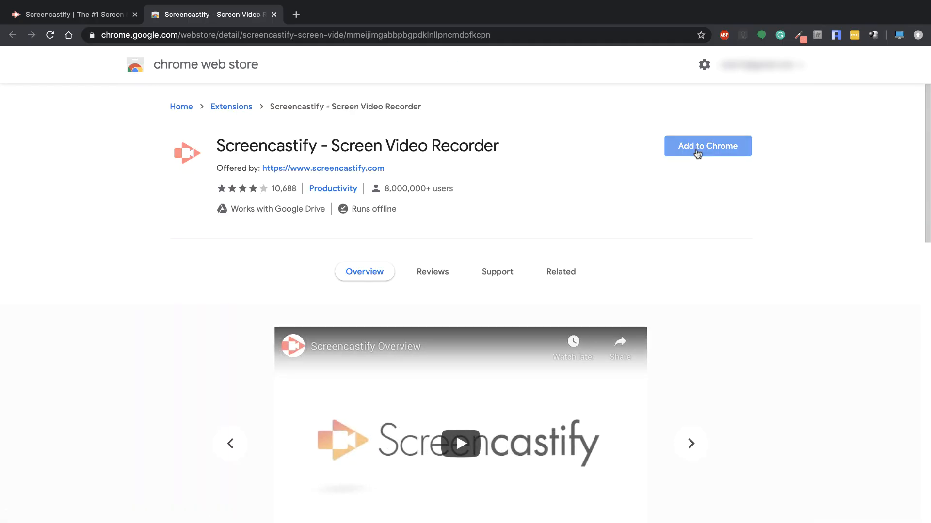
pyautogui.click(707, 147)
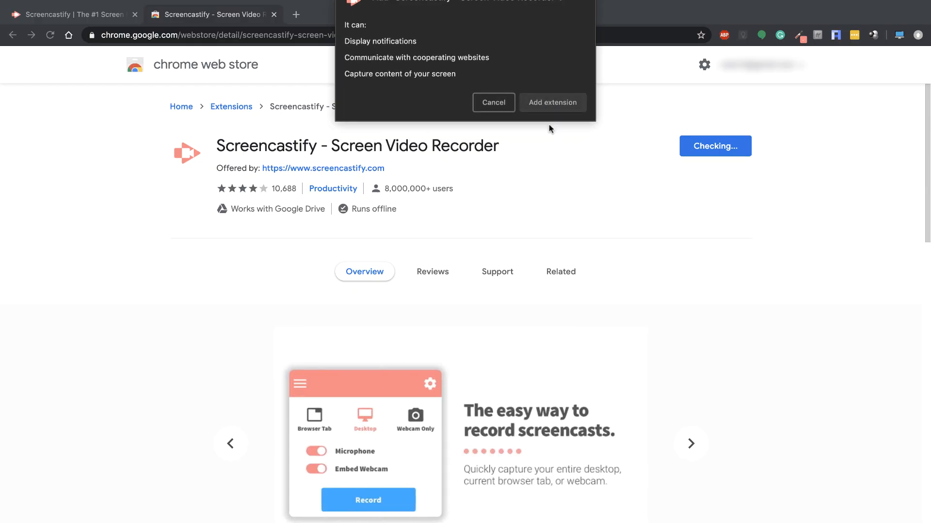
pyautogui.click(492, 102)
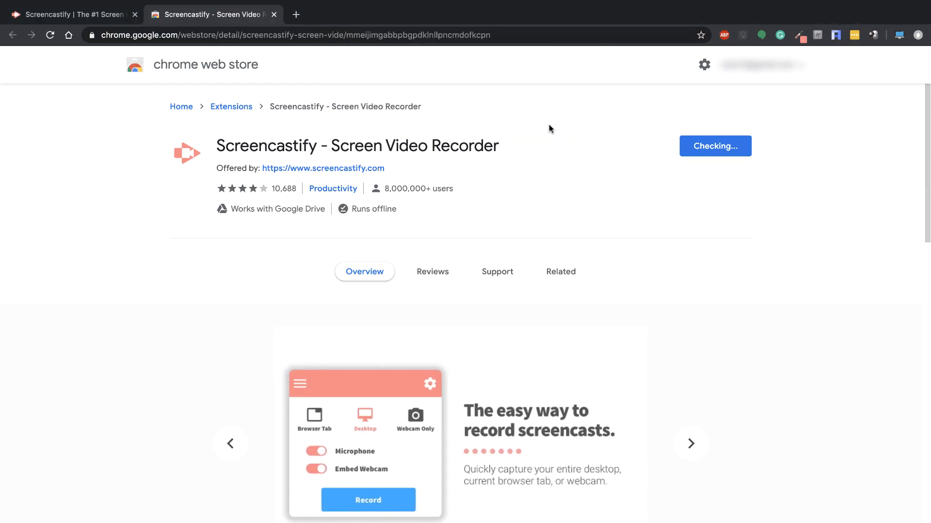
pyautogui.click(714, 146)
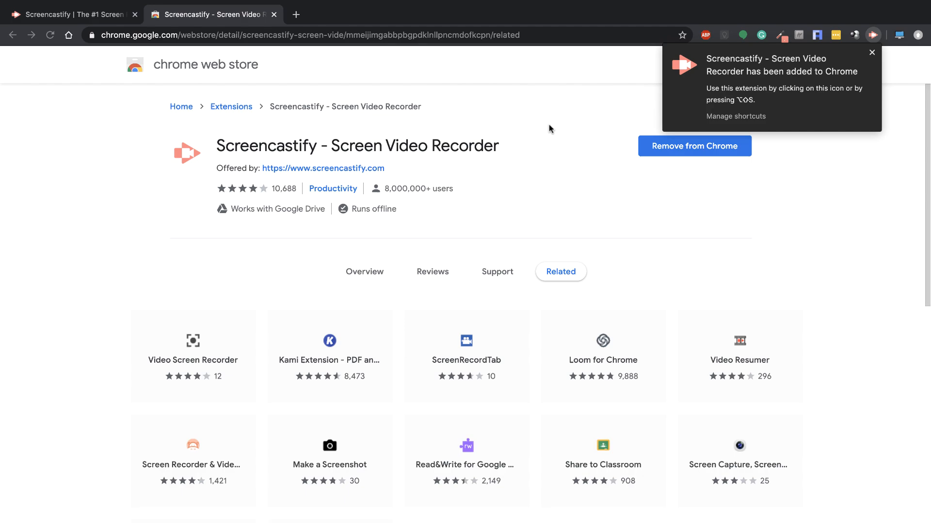
pyautogui.moveTo(874, 37)
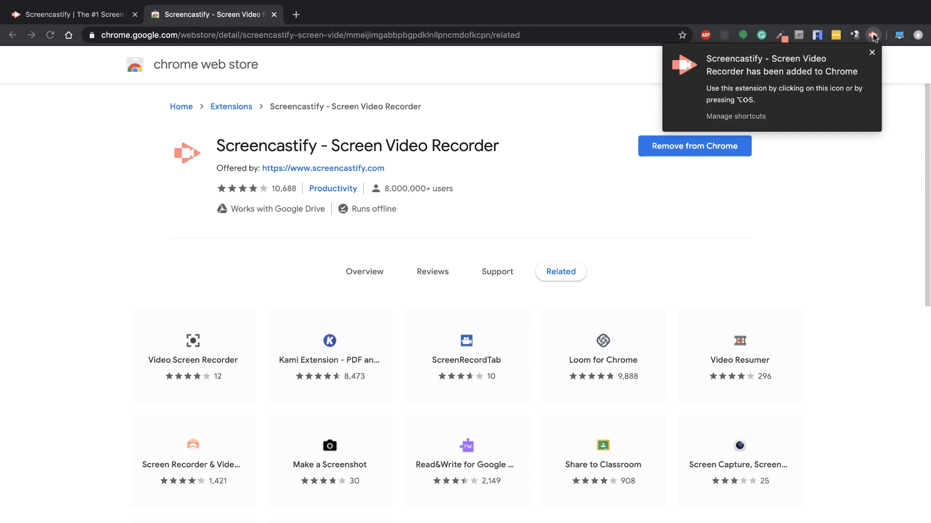
pyautogui.moveTo(855, 35)
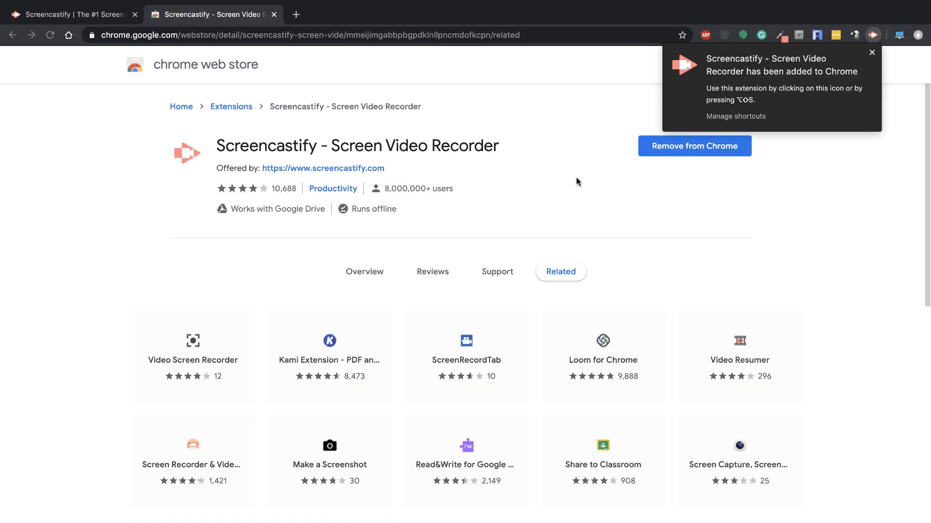
pyautogui.moveTo(868, 46)
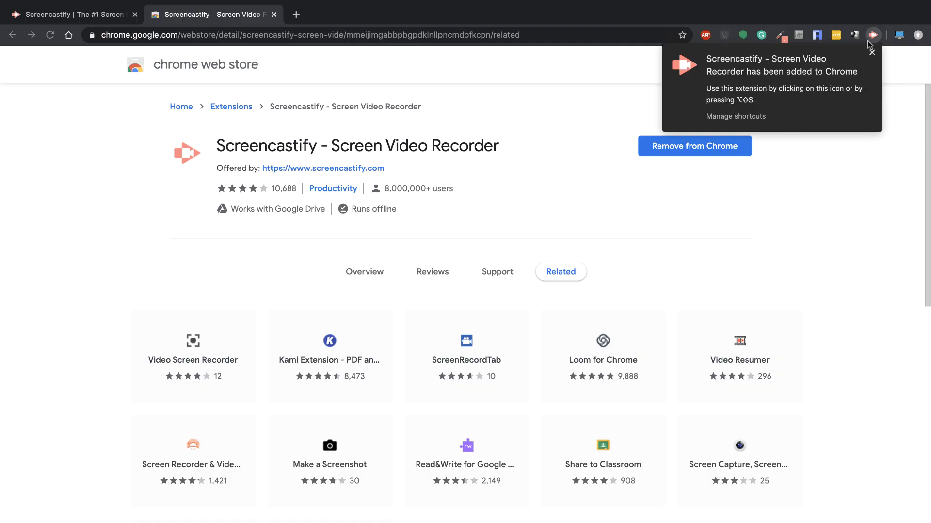
# Launch Screencastify setup from the toolbar and sign in with Google, keeping Drive auto-save on.
pyautogui.click(872, 52)
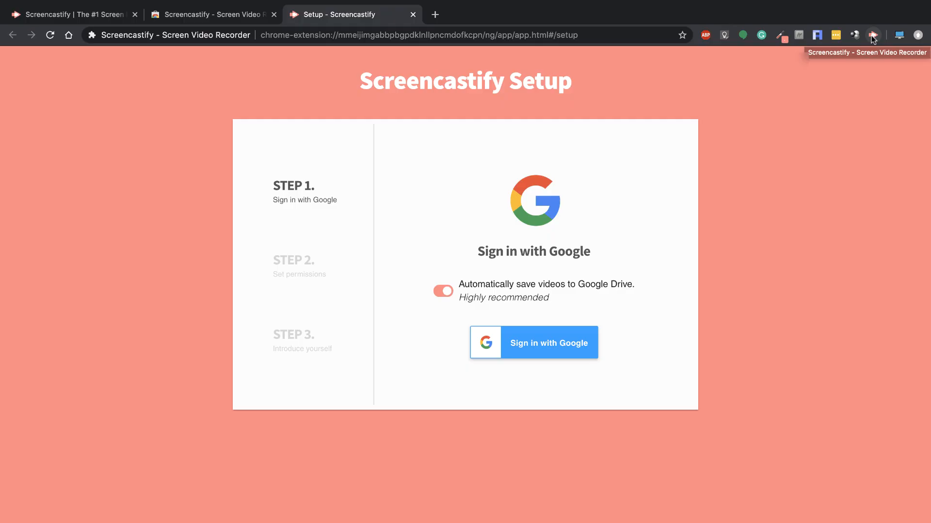
pyautogui.moveTo(419, 231)
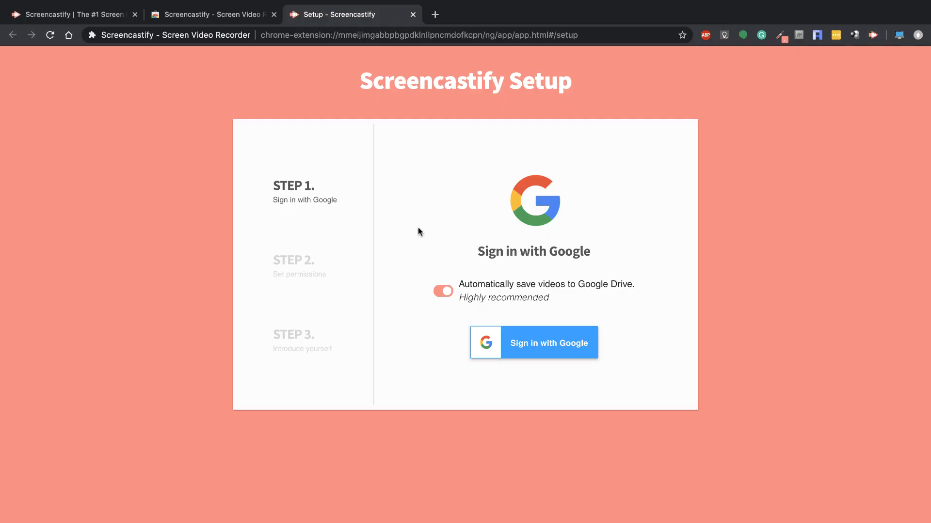
pyautogui.moveTo(461, 311)
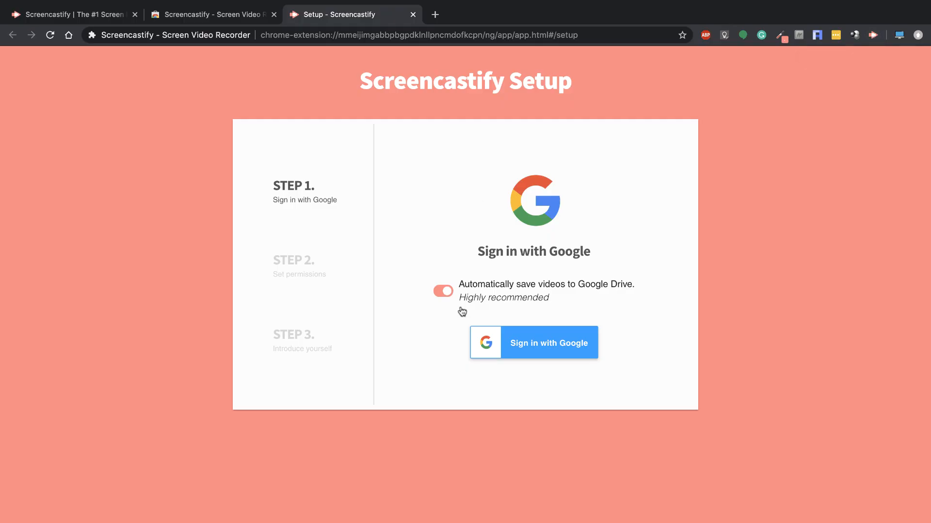
pyautogui.moveTo(450, 307)
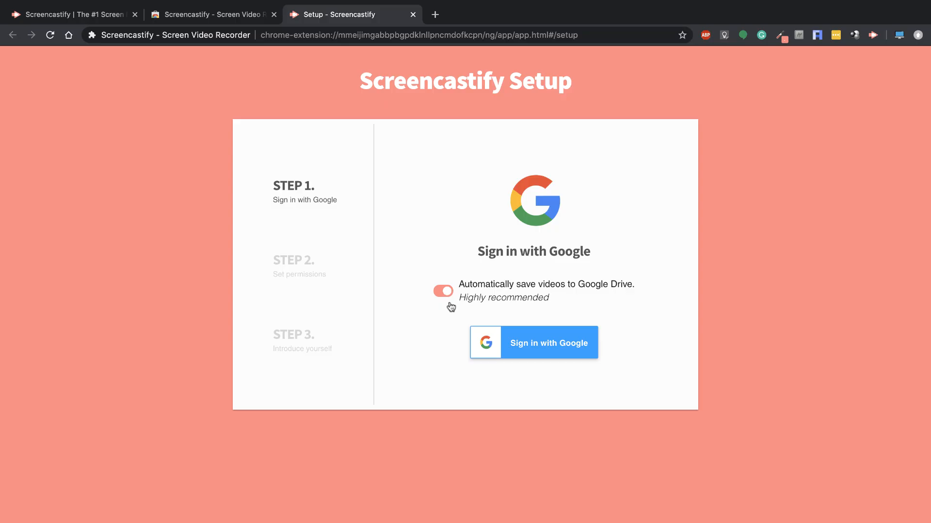
pyautogui.moveTo(477, 305)
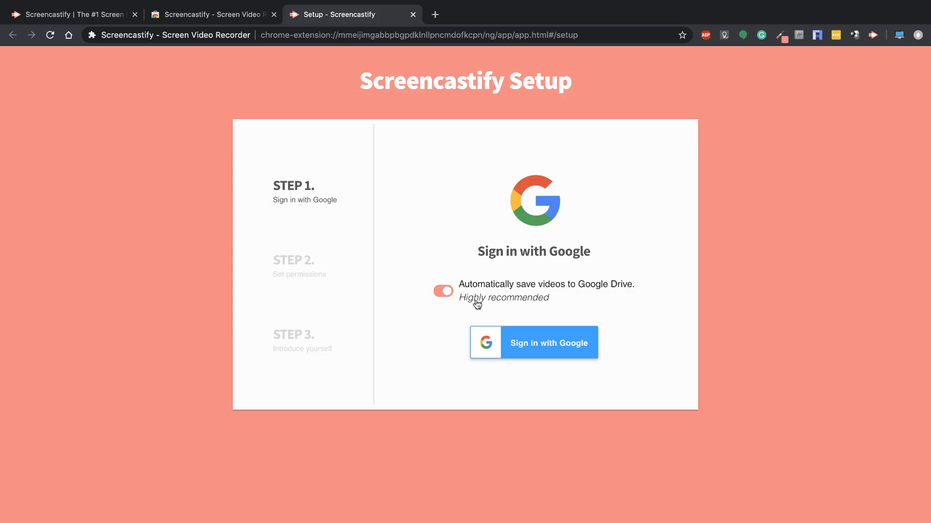
pyautogui.moveTo(533, 342)
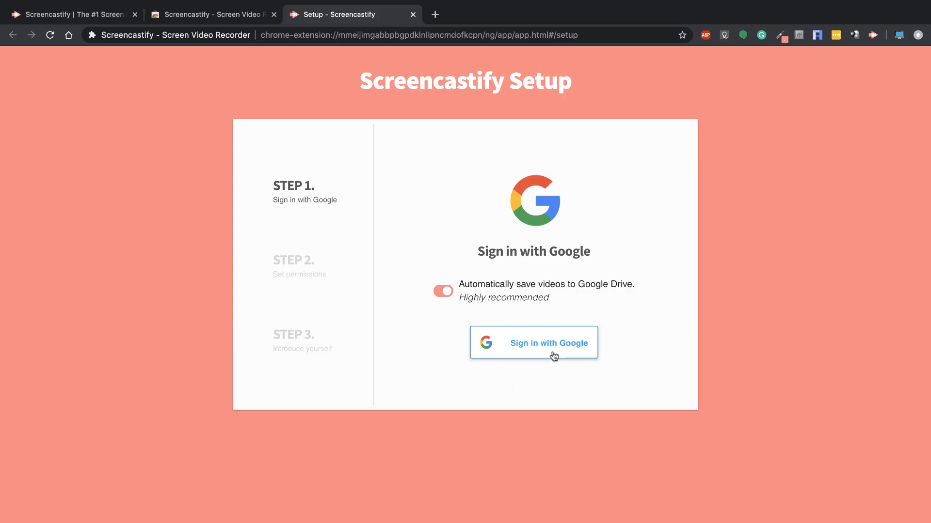
pyautogui.click(533, 343)
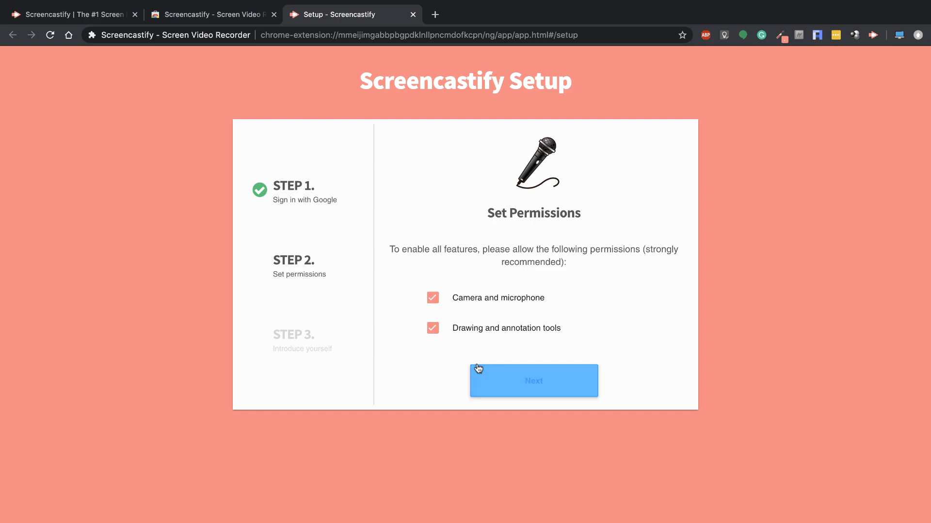
# Grant camera, microphone and drawing-tool permissions and finish setup at the ready-to-record page.
pyautogui.click(533, 380)
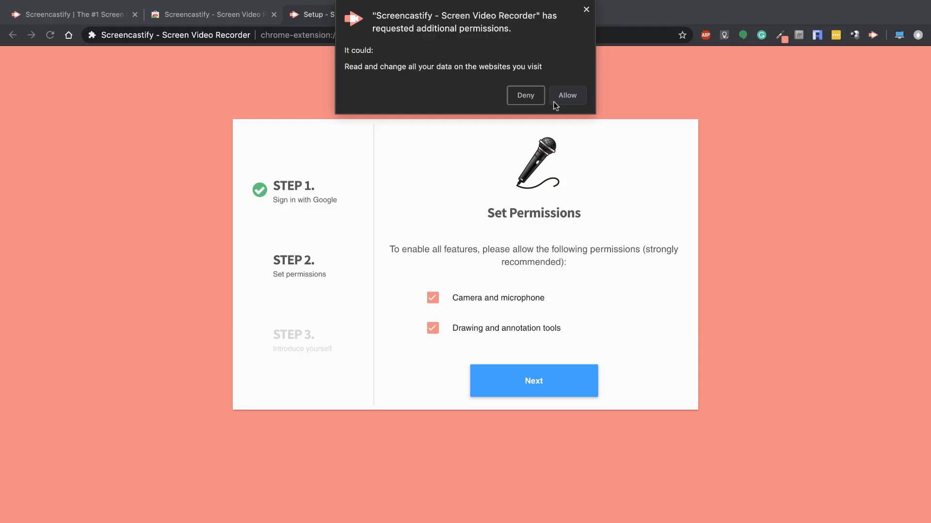
pyautogui.click(566, 95)
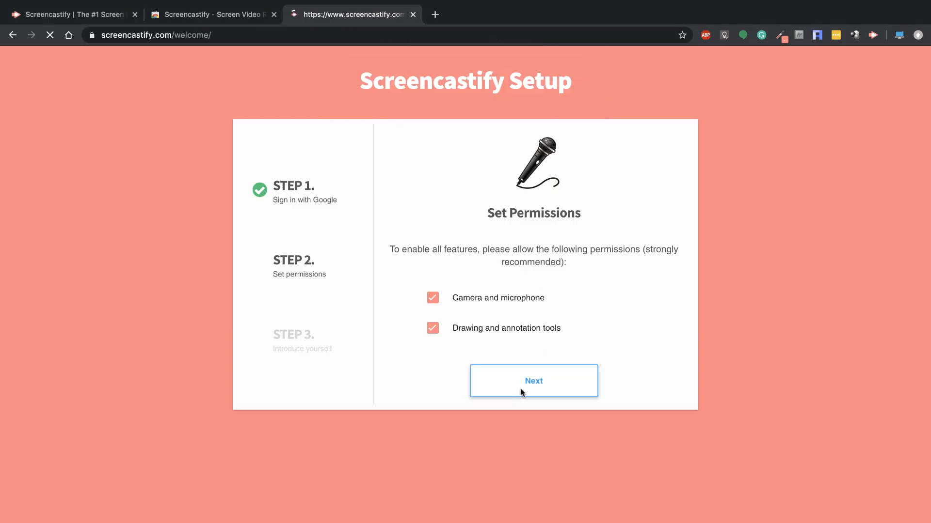
pyautogui.click(532, 381)
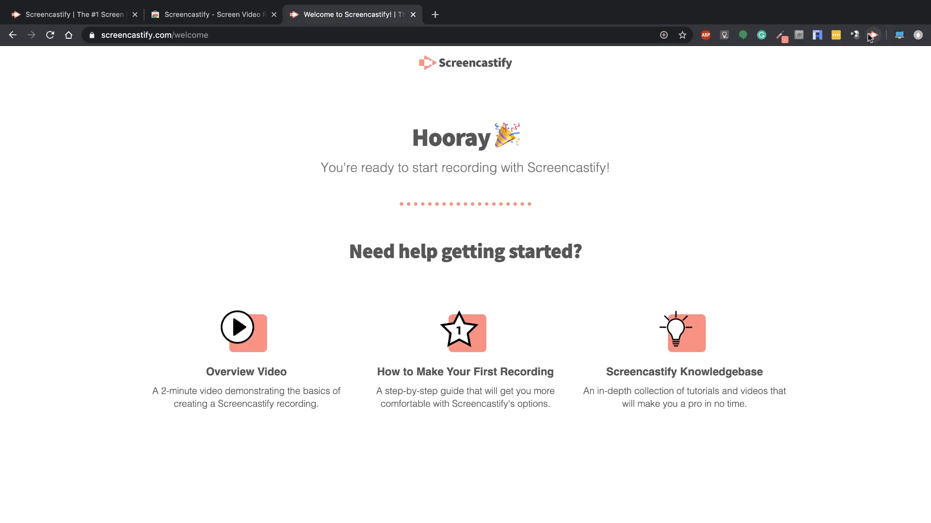
# Review the recording options, comparing Tab and Desktop modes and the extra settings, settling on Desktop.
pyautogui.click(871, 35)
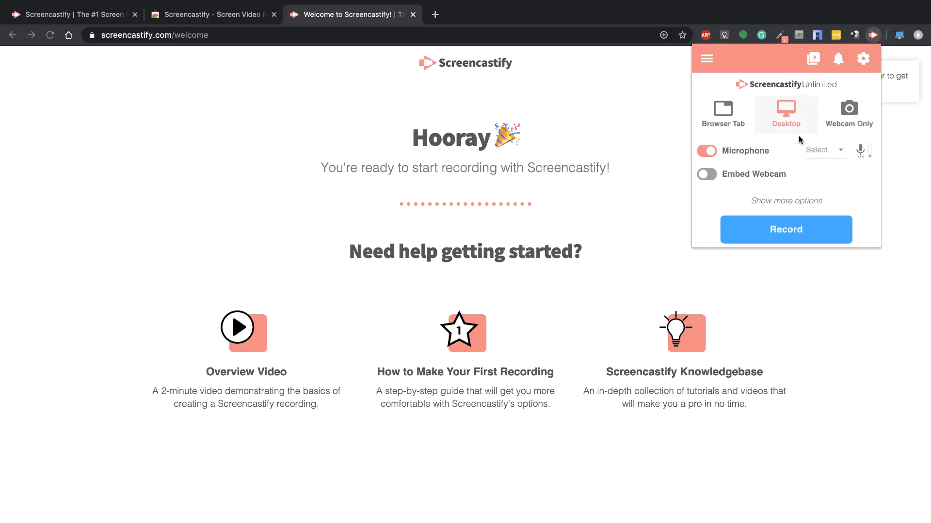
pyautogui.moveTo(860, 159)
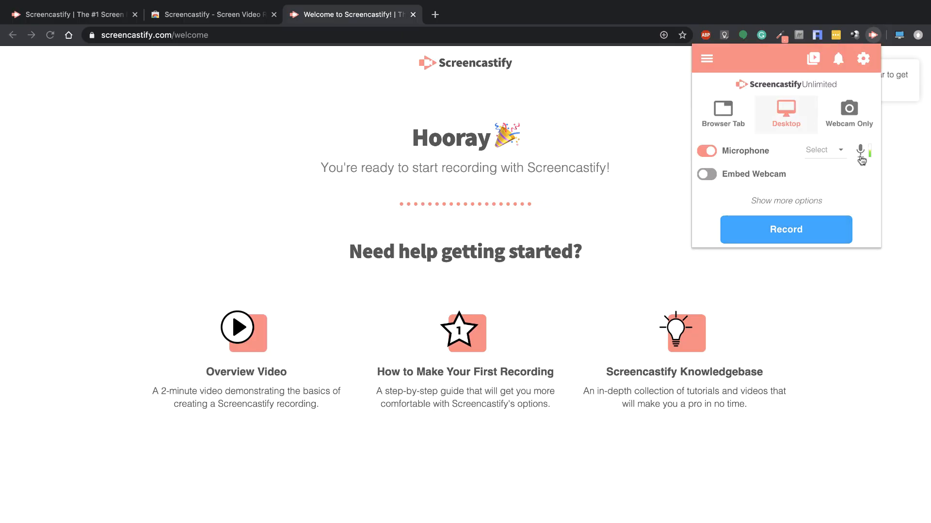
pyautogui.click(824, 149)
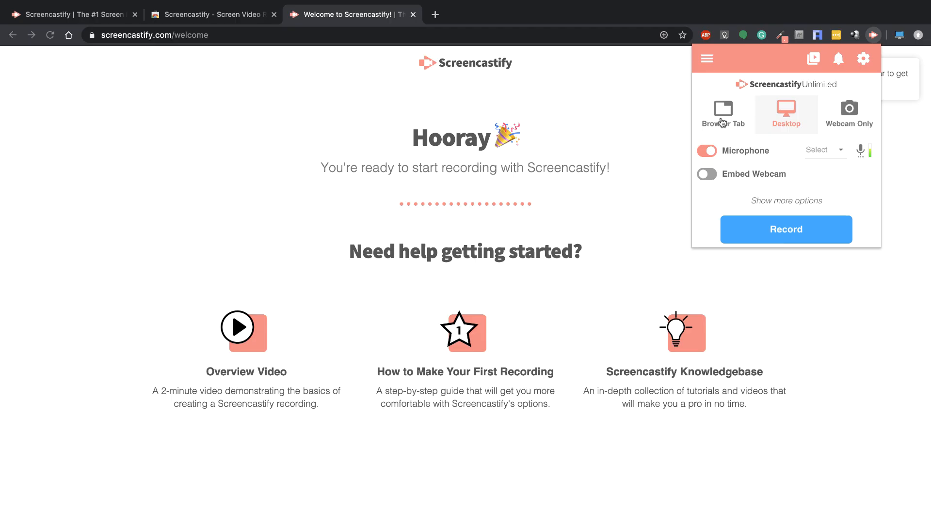
pyautogui.click(722, 114)
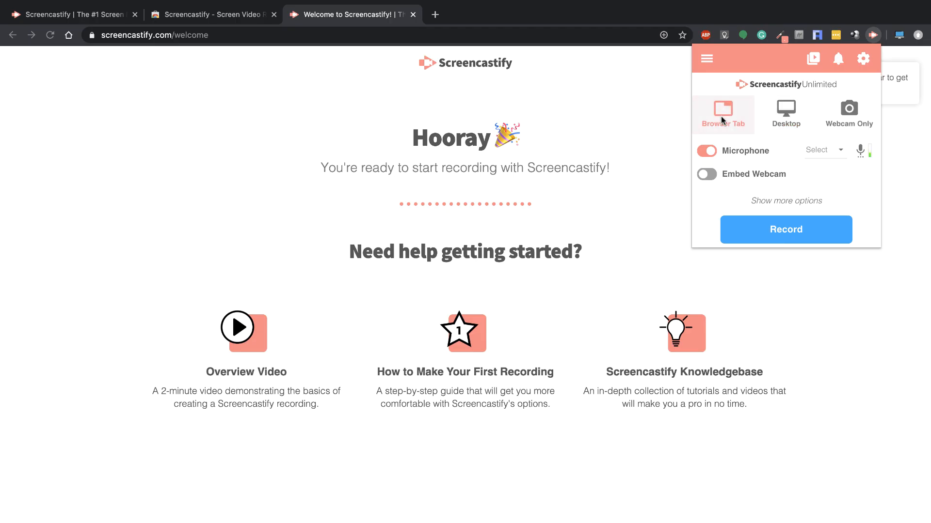
pyautogui.click(785, 115)
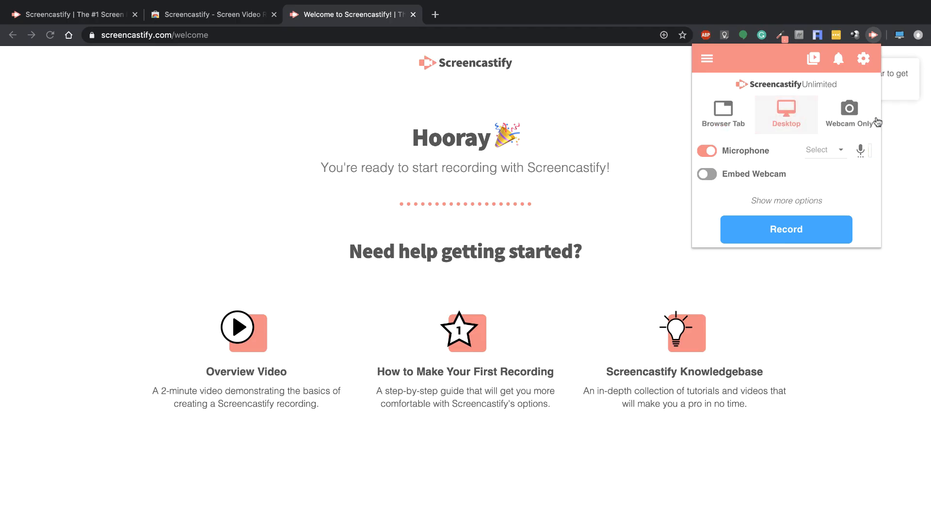
pyautogui.moveTo(813, 58)
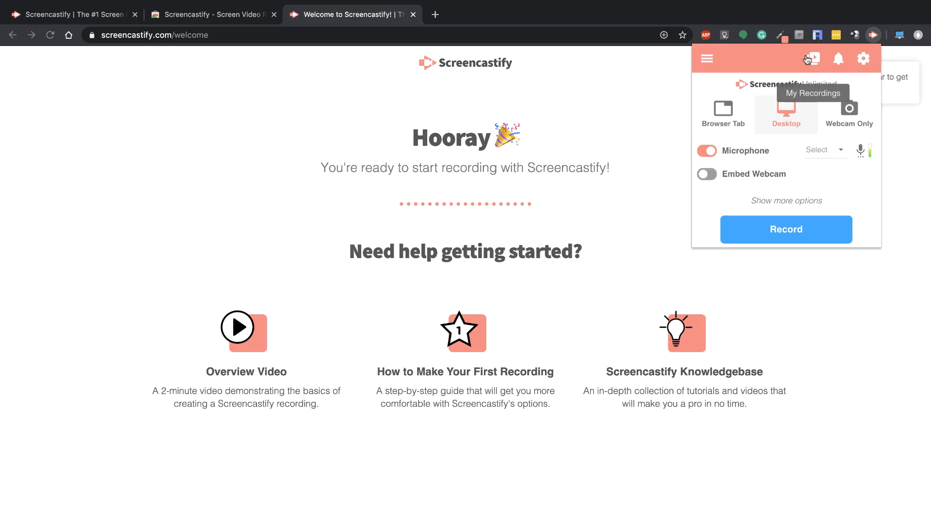
pyautogui.moveTo(864, 59)
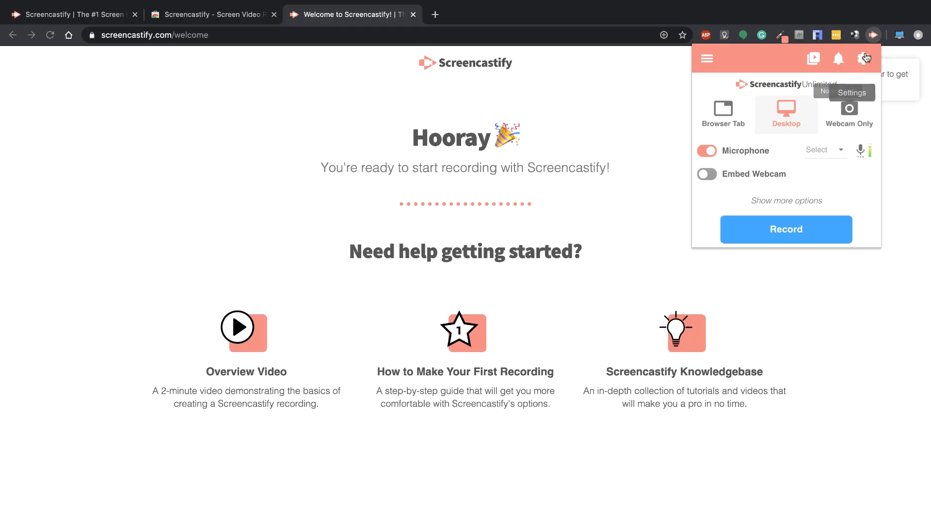
pyautogui.moveTo(778, 203)
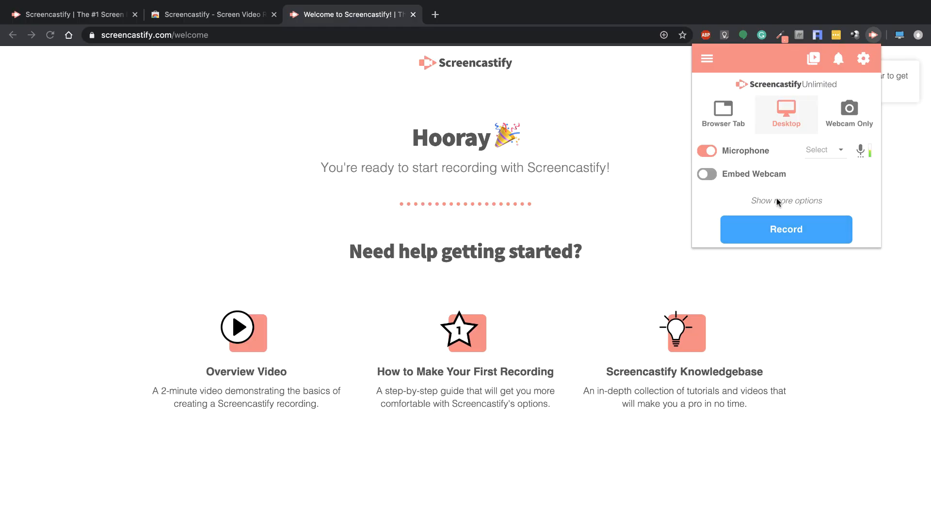
pyautogui.click(785, 201)
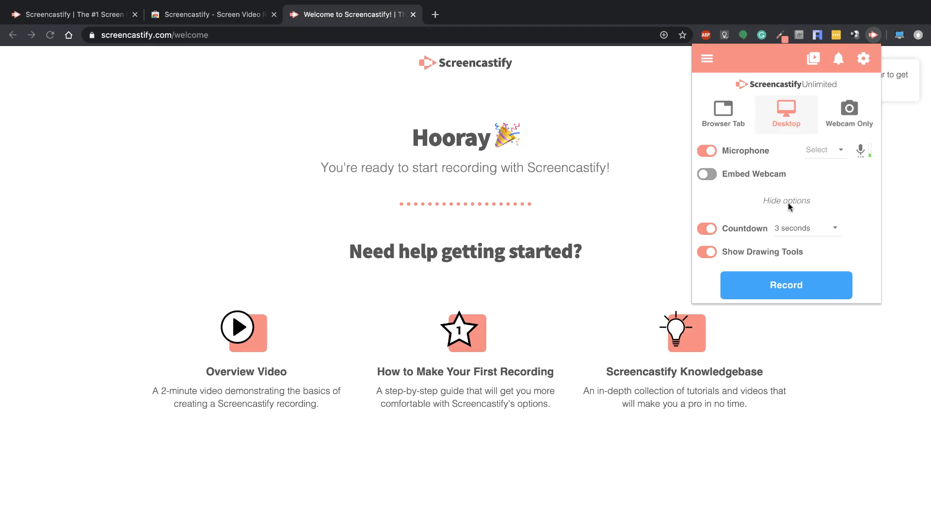
pyautogui.click(785, 201)
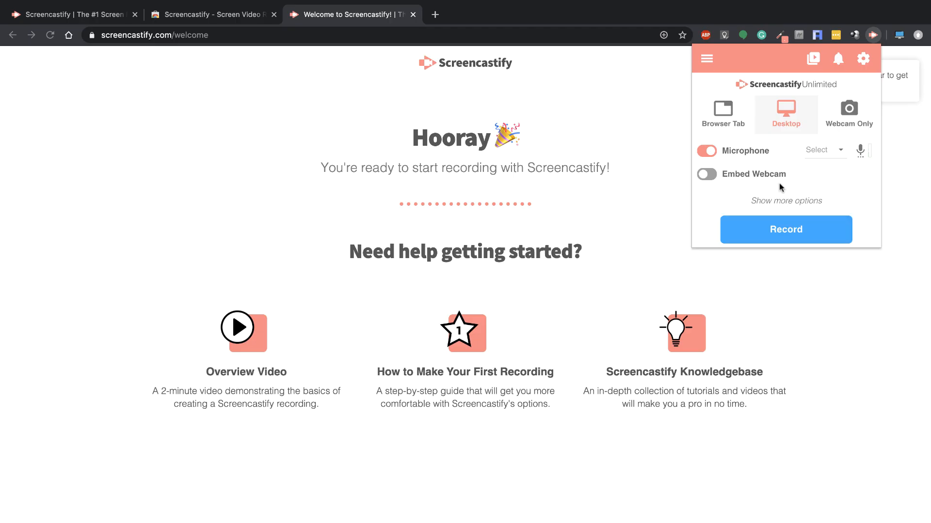
# Choose the Internal Microphone as audio input and start the desktop recording.
pyautogui.click(824, 149)
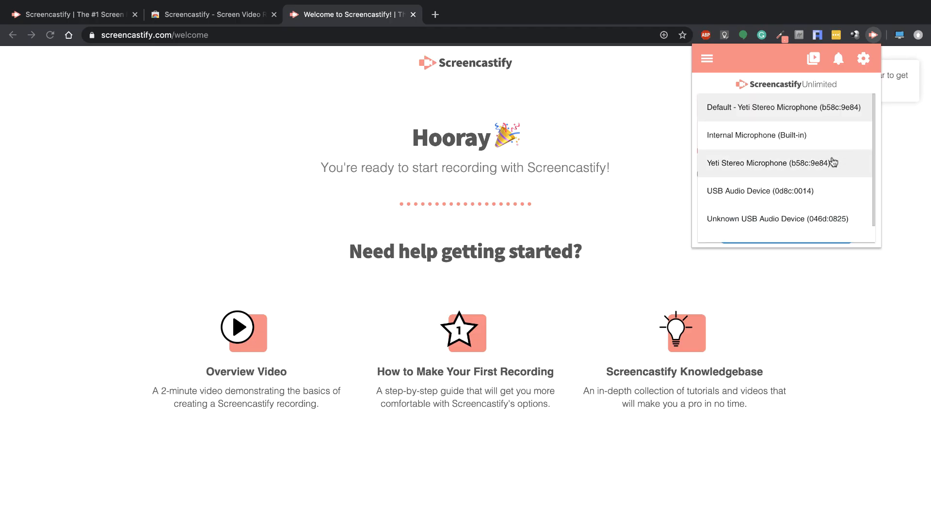
pyautogui.click(755, 135)
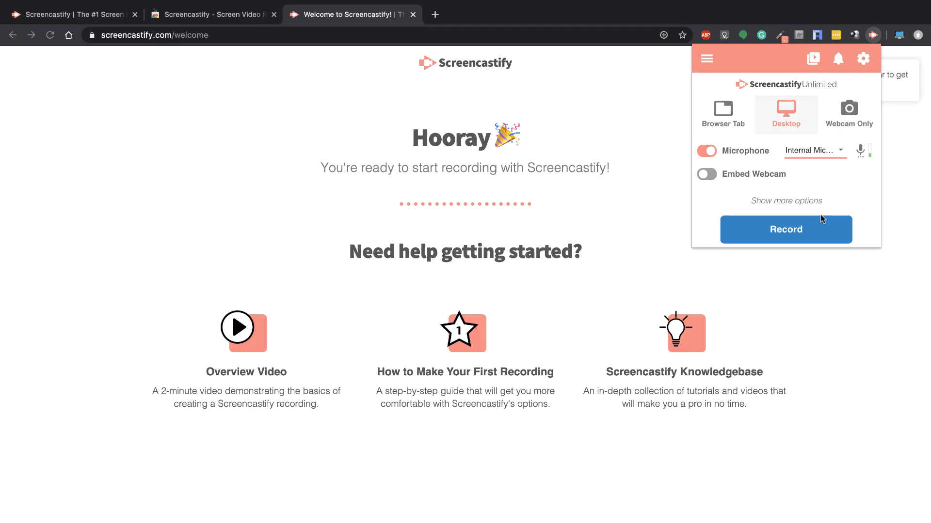
pyautogui.moveTo(729, 183)
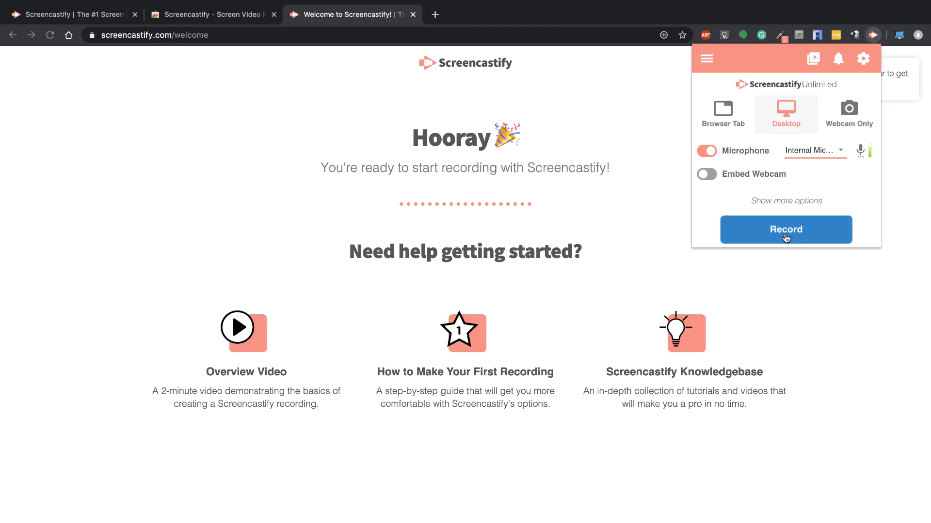
pyautogui.click(785, 229)
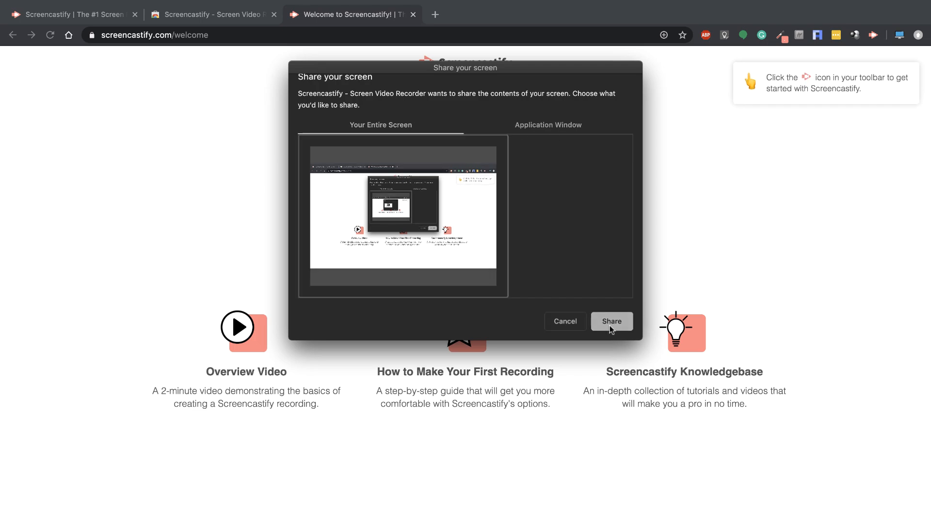
# Share the entire screen and draw freehand annotations over the welcome page while recording.
pyautogui.click(611, 320)
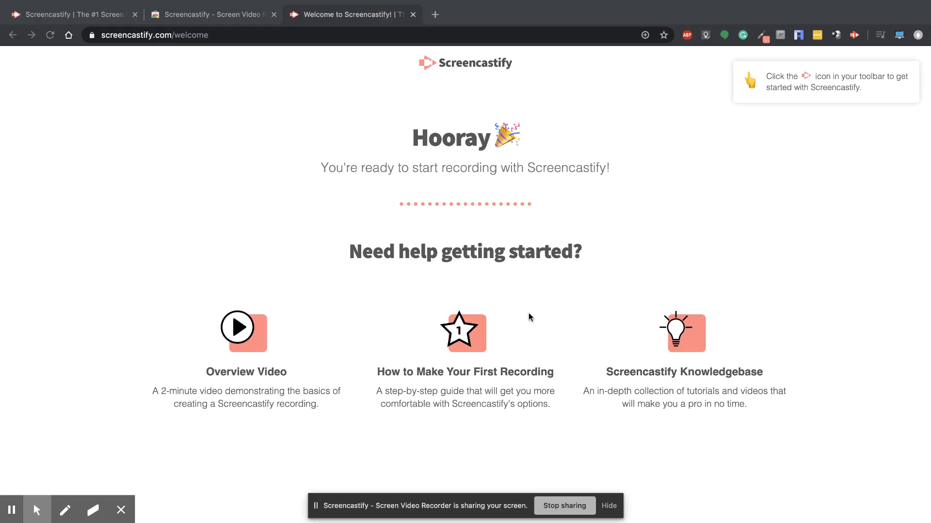
pyautogui.moveTo(393, 364)
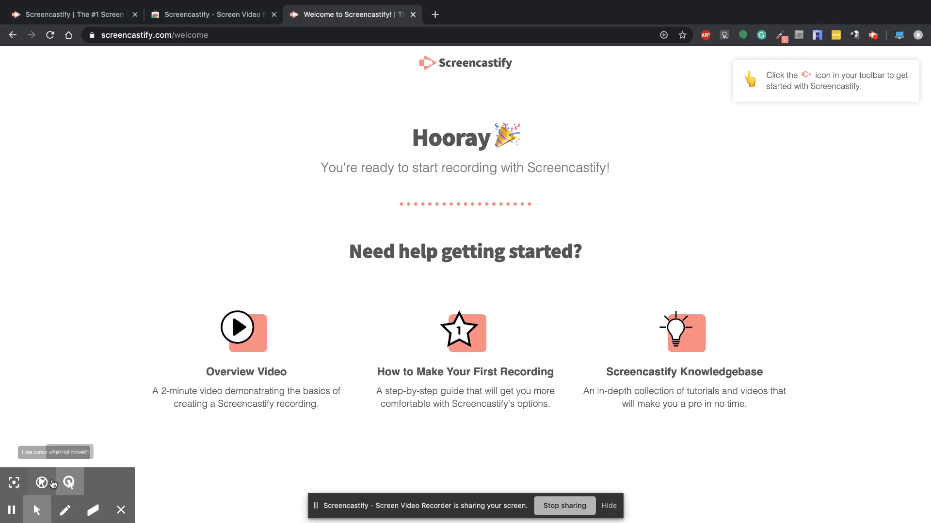
pyautogui.moveTo(13, 481)
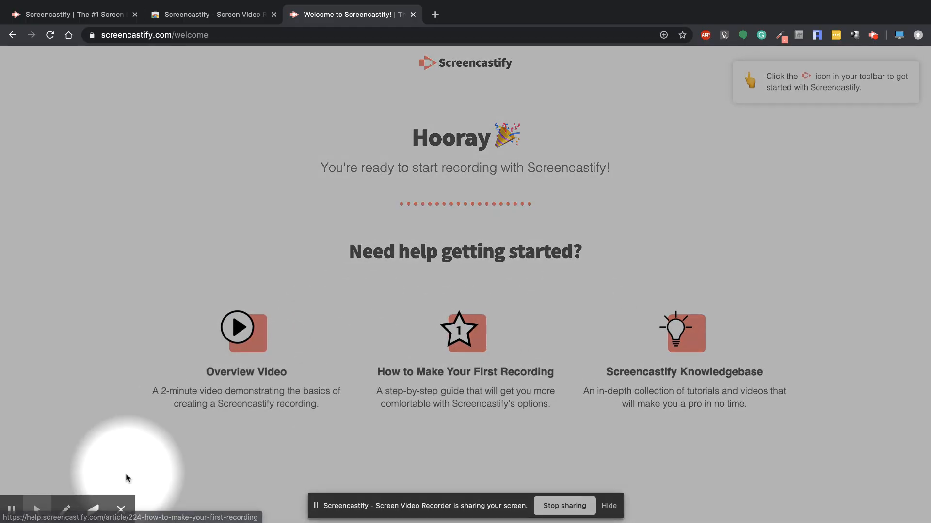
pyautogui.click(65, 509)
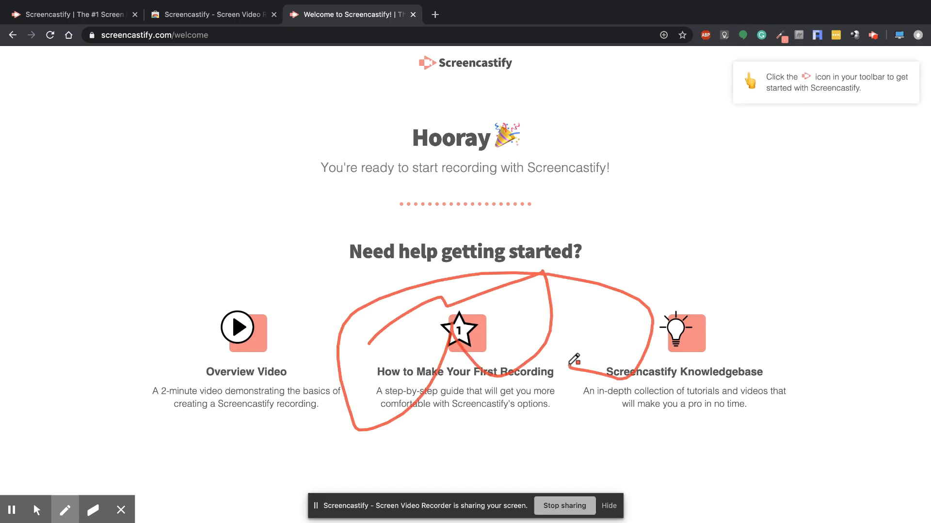
pyautogui.click(93, 510)
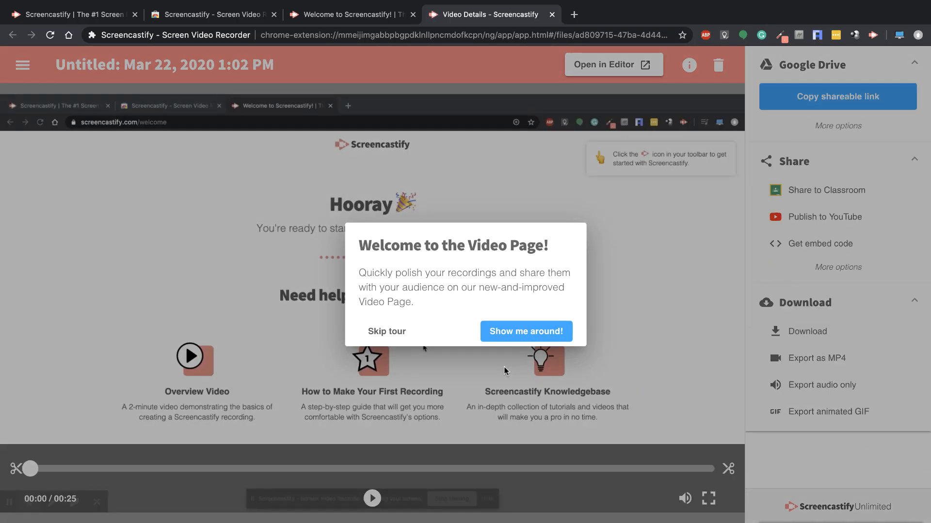
pyautogui.moveTo(501, 338)
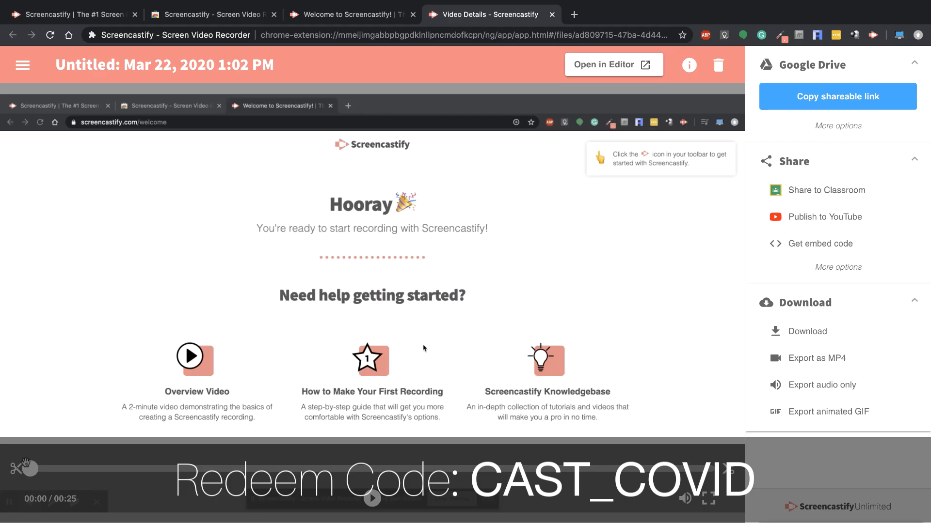
pyautogui.moveTo(766, 242)
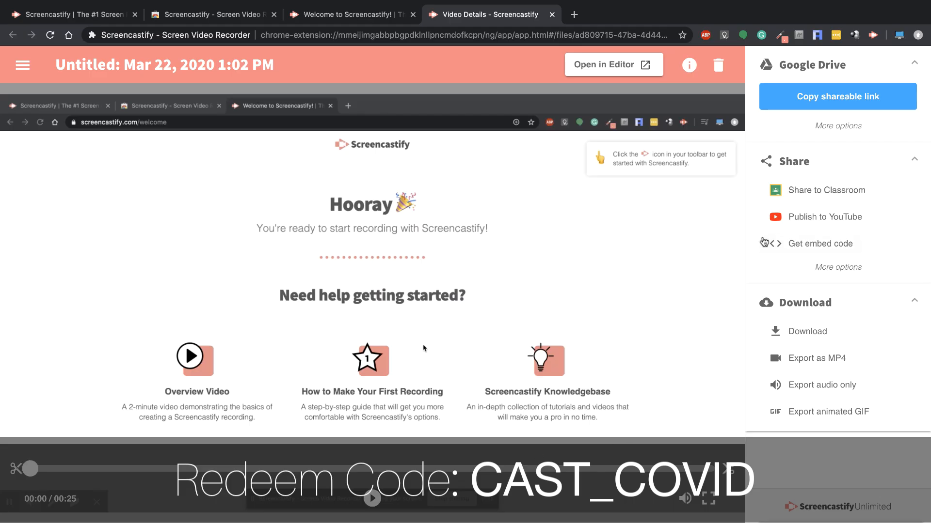
pyautogui.moveTo(848, 199)
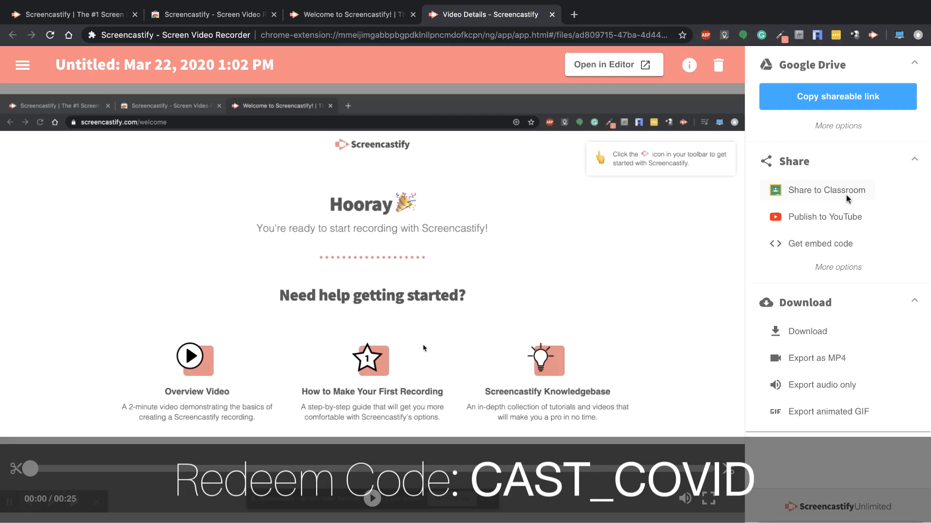
pyautogui.moveTo(839, 247)
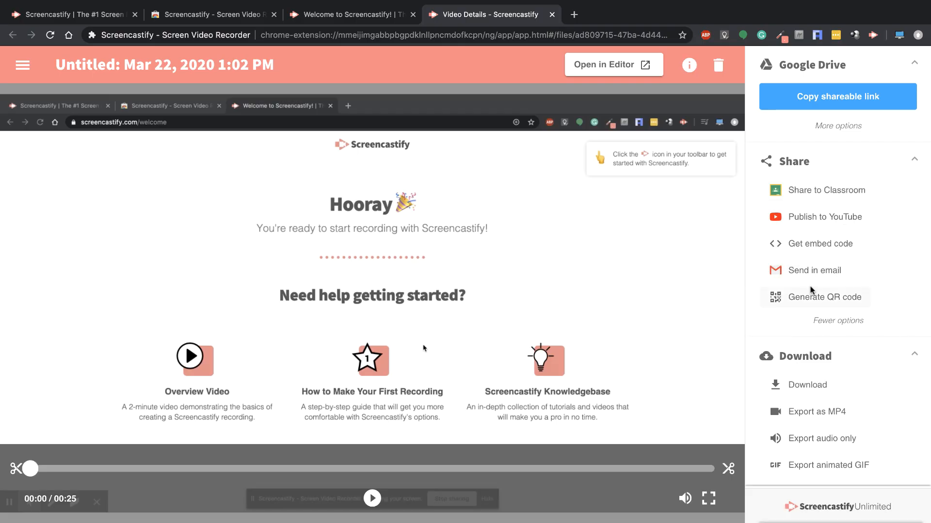
# Collapse the extra sharing options on the Video Page after reviewing them.
pyautogui.click(837, 320)
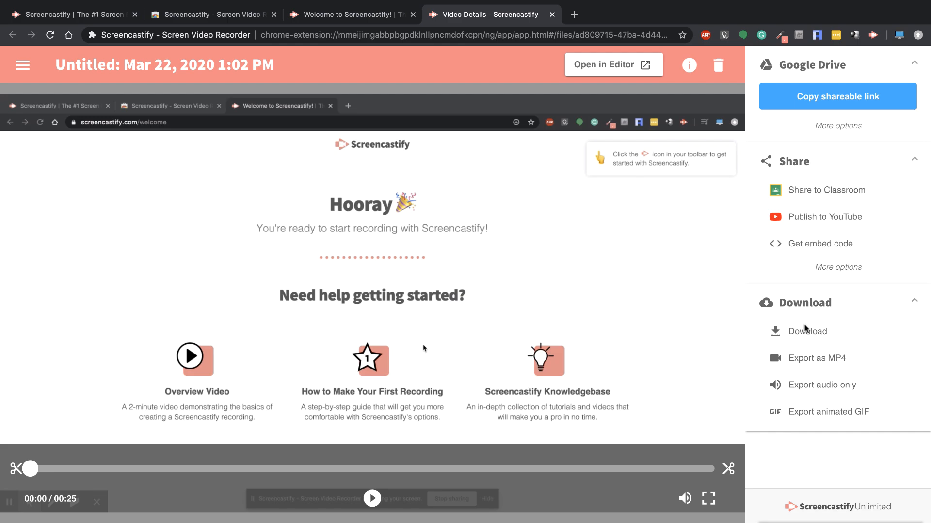
pyautogui.moveTo(815, 358)
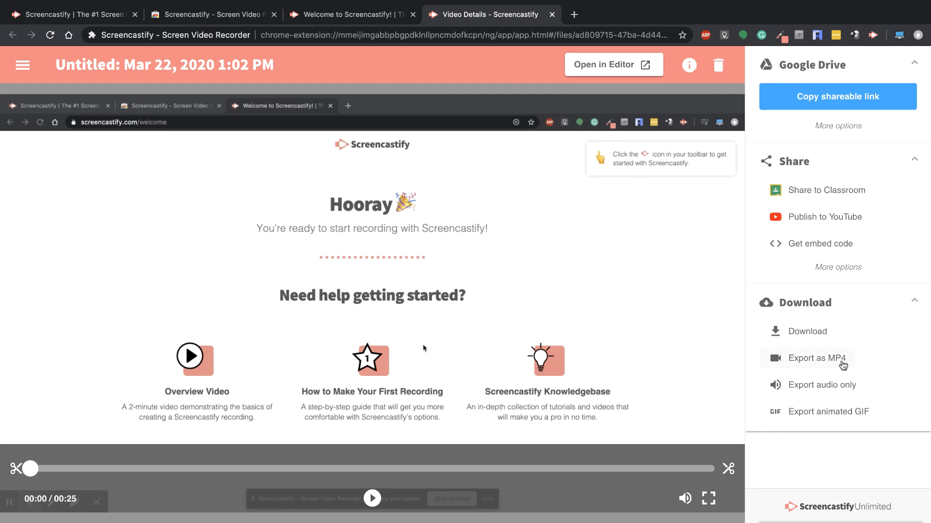
pyautogui.moveTo(827, 427)
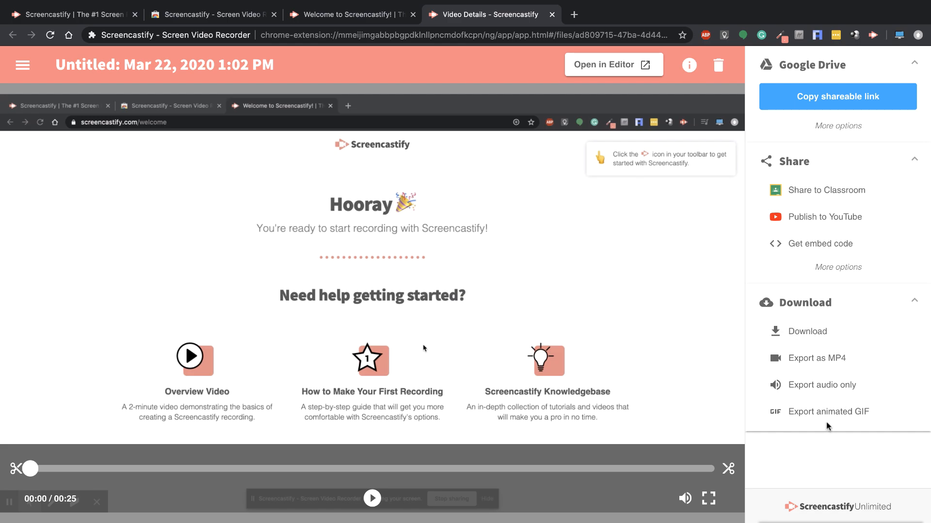
pyautogui.moveTo(478, 421)
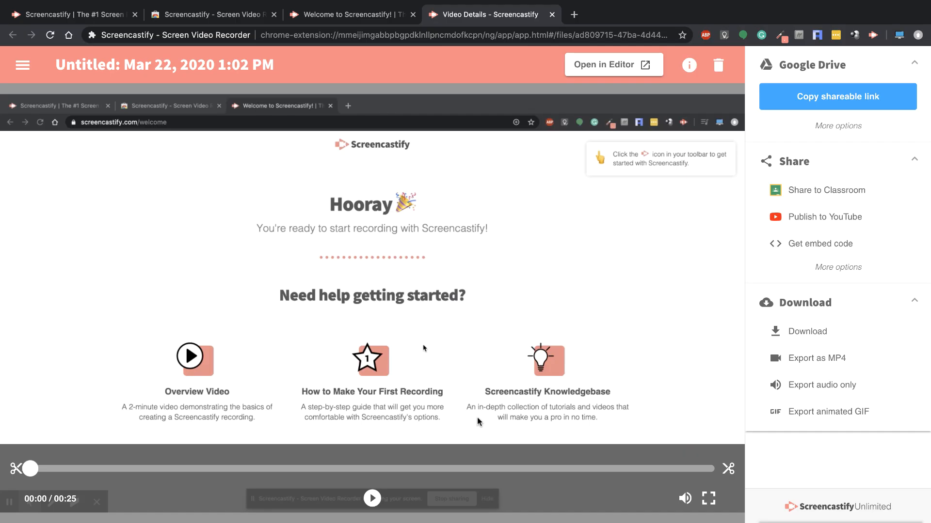
pyautogui.moveTo(748, 107)
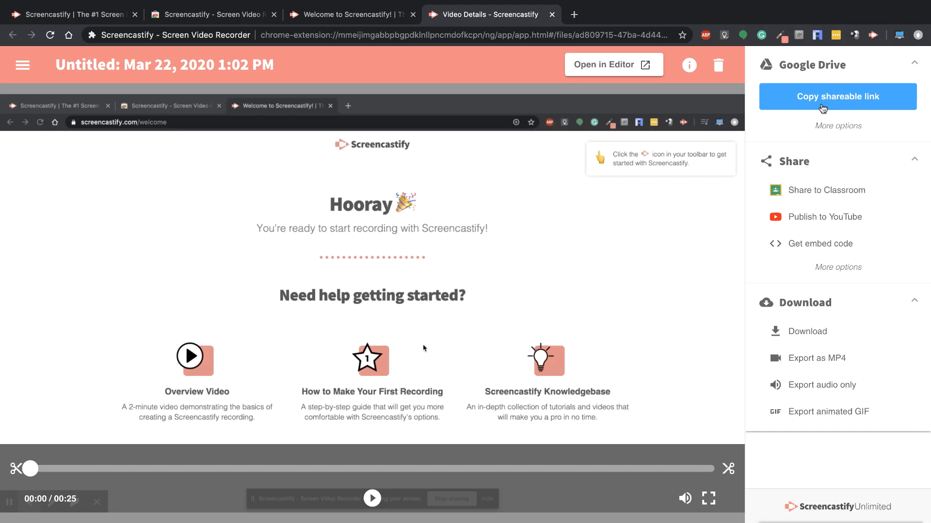
# Go to My Recordings via the navigation menu and continue to the recordings in Google Drive.
pyautogui.click(22, 64)
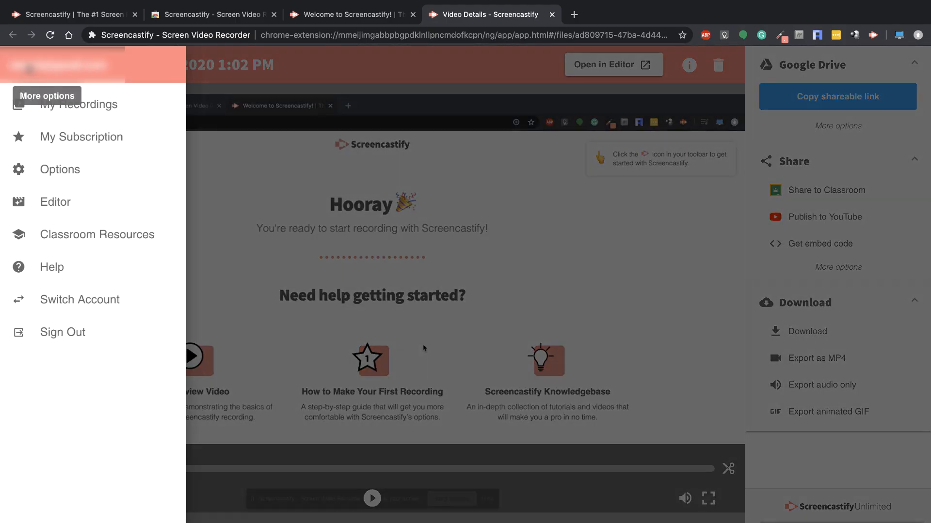
pyautogui.click(78, 105)
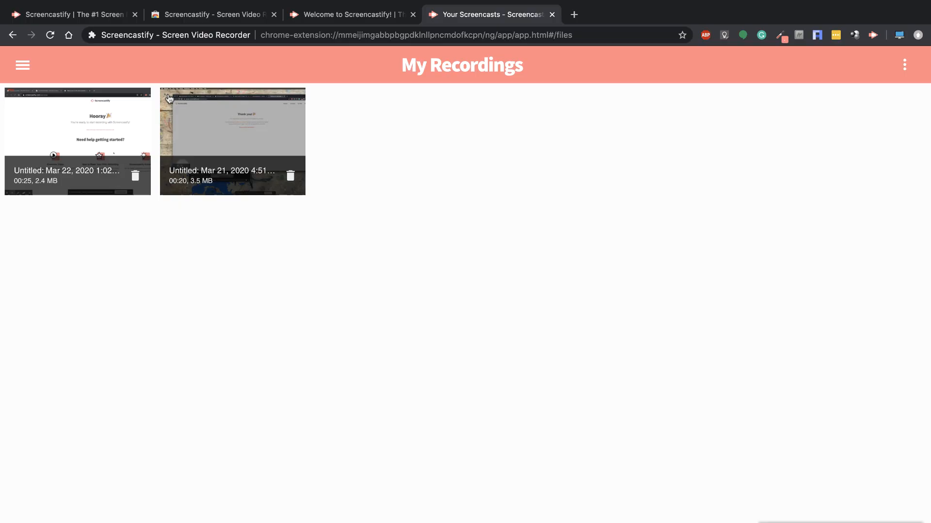
pyautogui.click(416, 35)
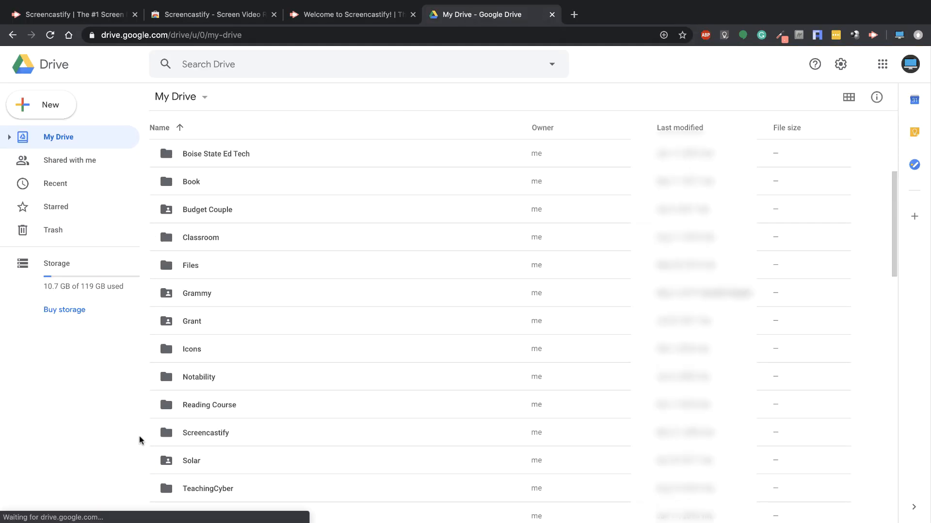
# Enter the Screencastify folder in My Drive to see both recordings saved as .webm files.
pyautogui.click(206, 432)
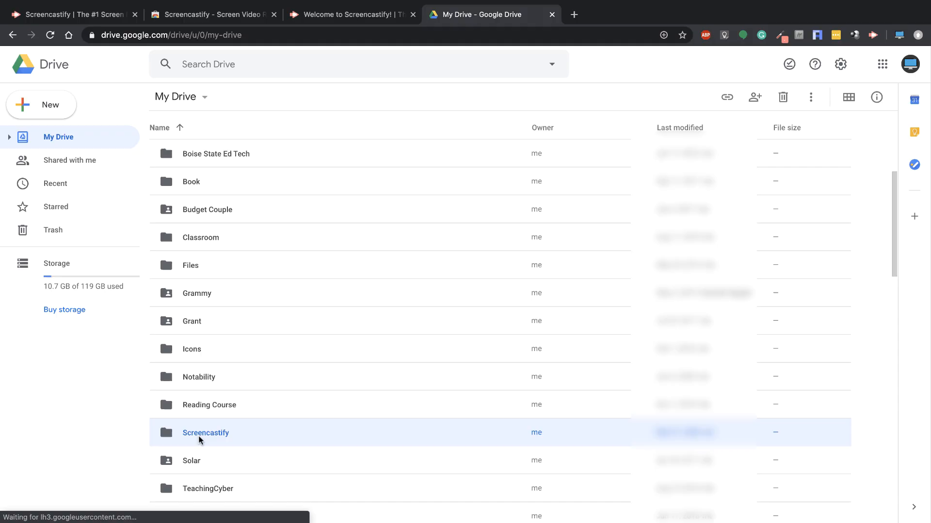
pyautogui.doubleClick(205, 433)
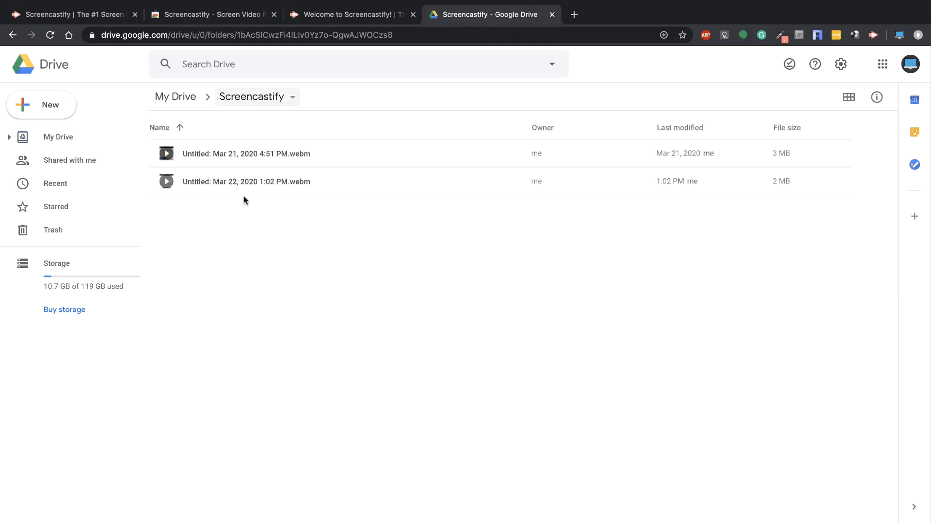
pyautogui.moveTo(295, 162)
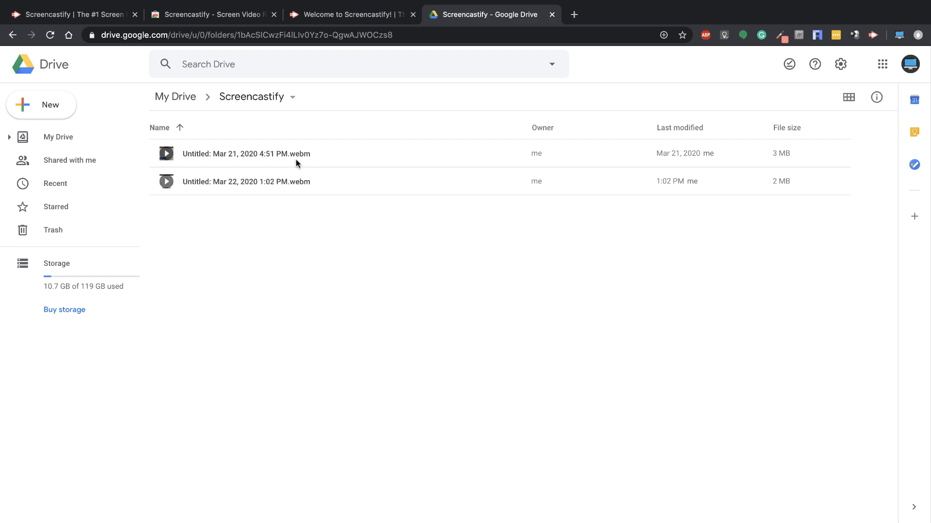
pyautogui.moveTo(378, 69)
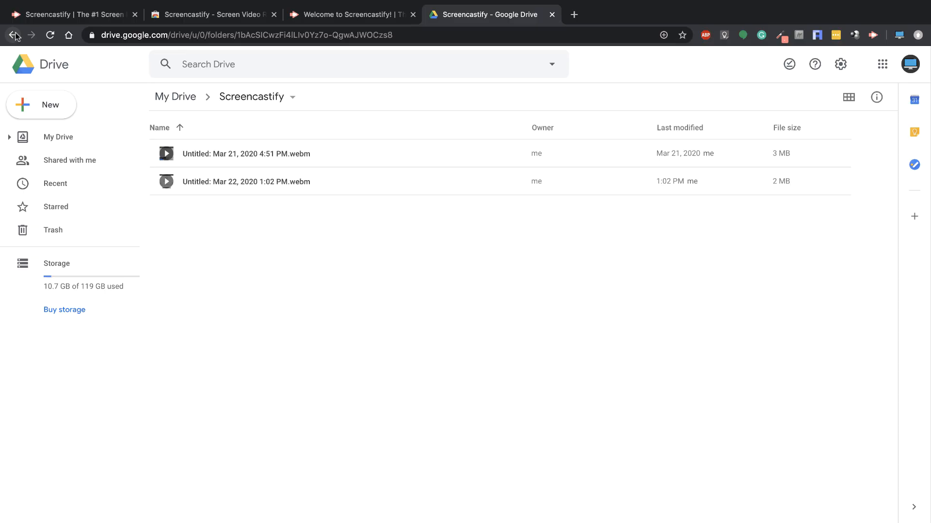
pyautogui.moveTo(15, 34)
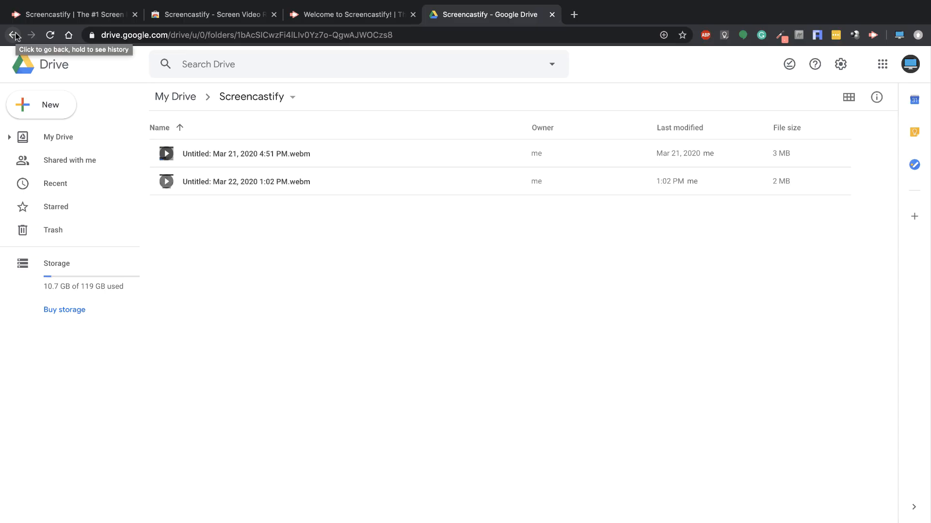
pyautogui.moveTo(737, 154)
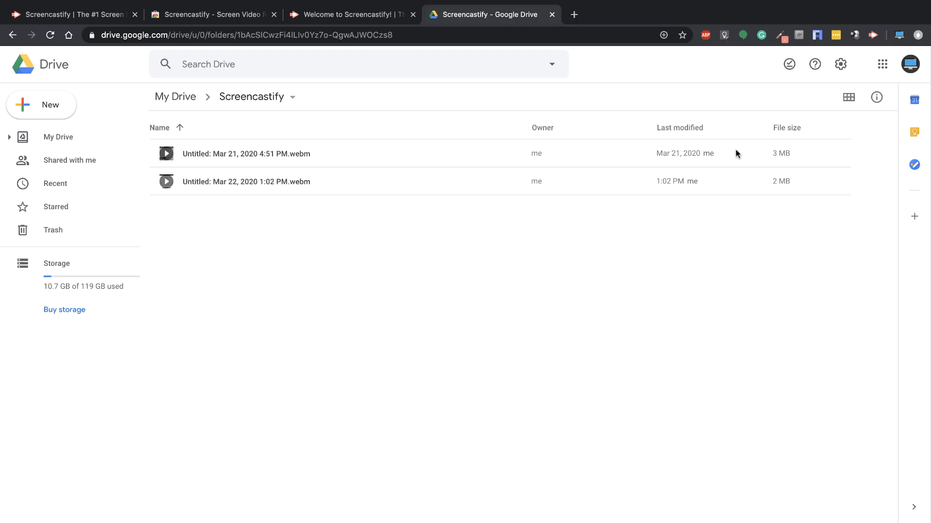
pyautogui.moveTo(562, 350)
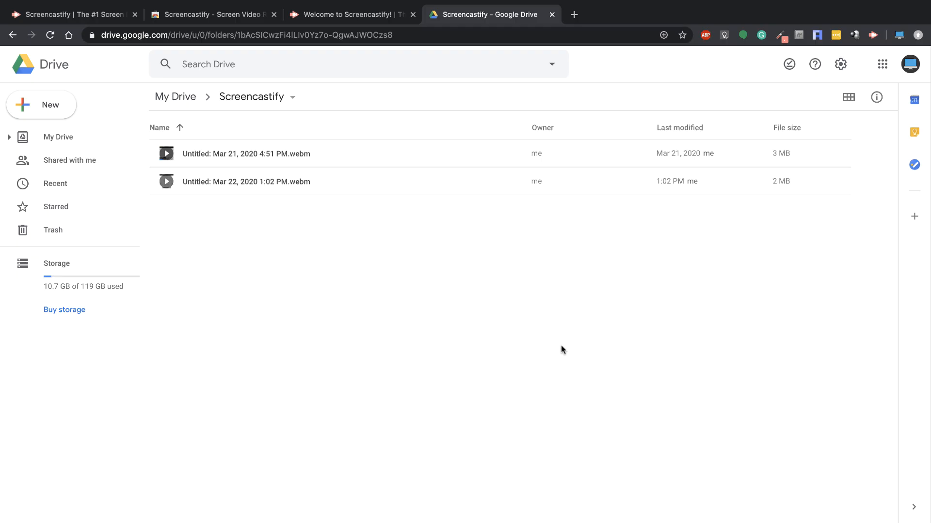